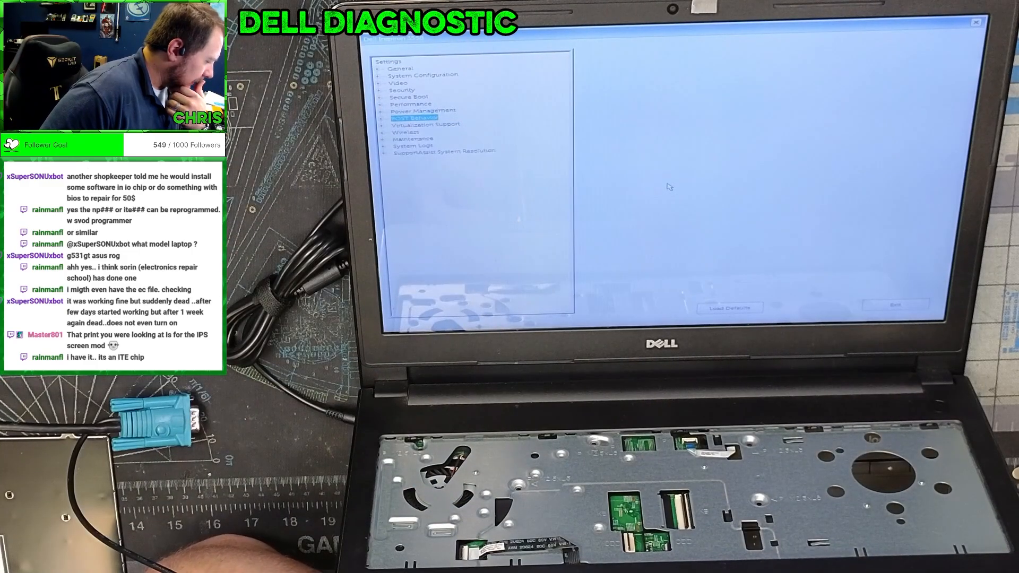
- View the Auto On Time and Advanced Battery Charge Configuration pages under Power Management
left_click(409, 110)
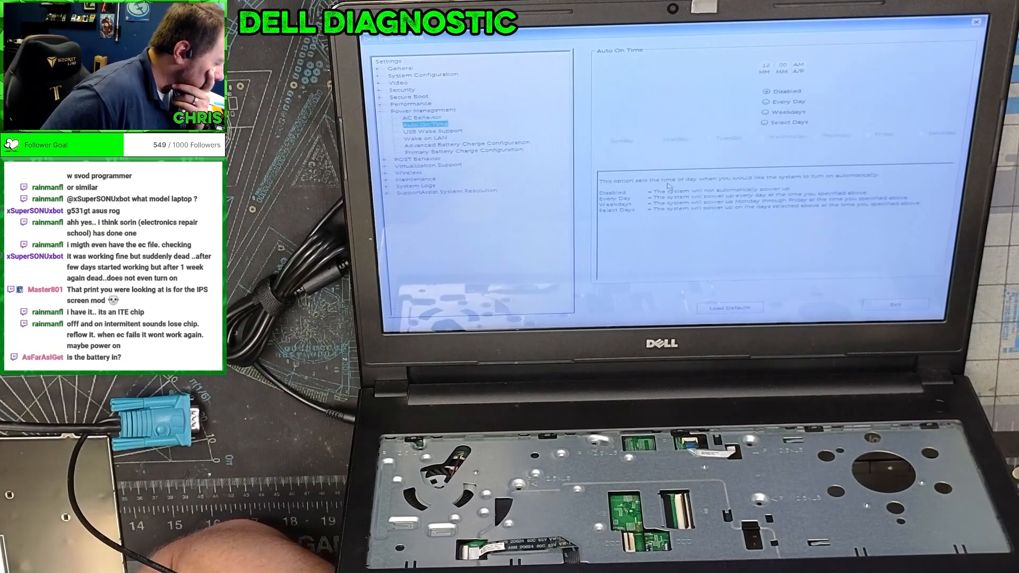
left_click(470, 142)
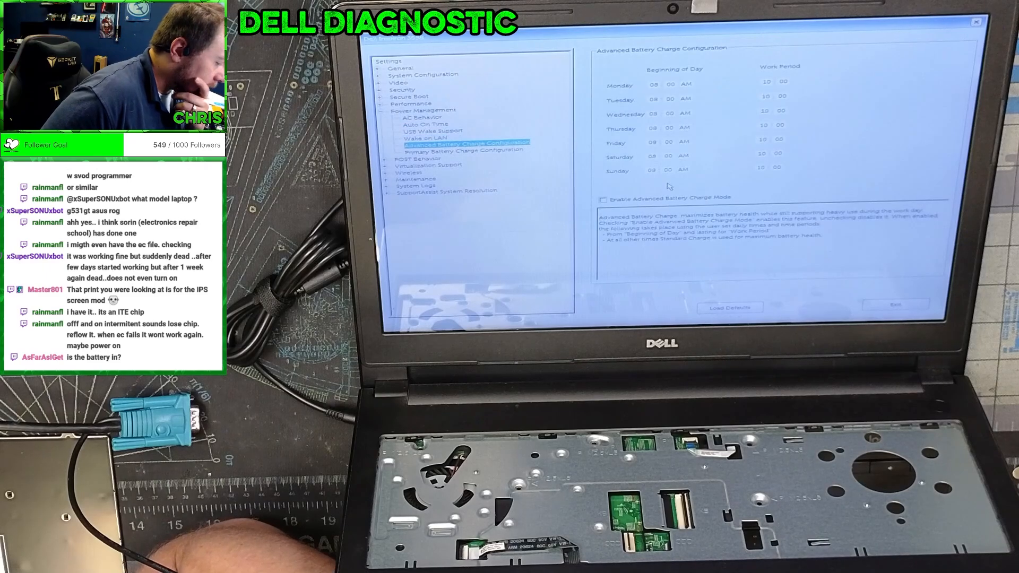
left_click(462, 153)
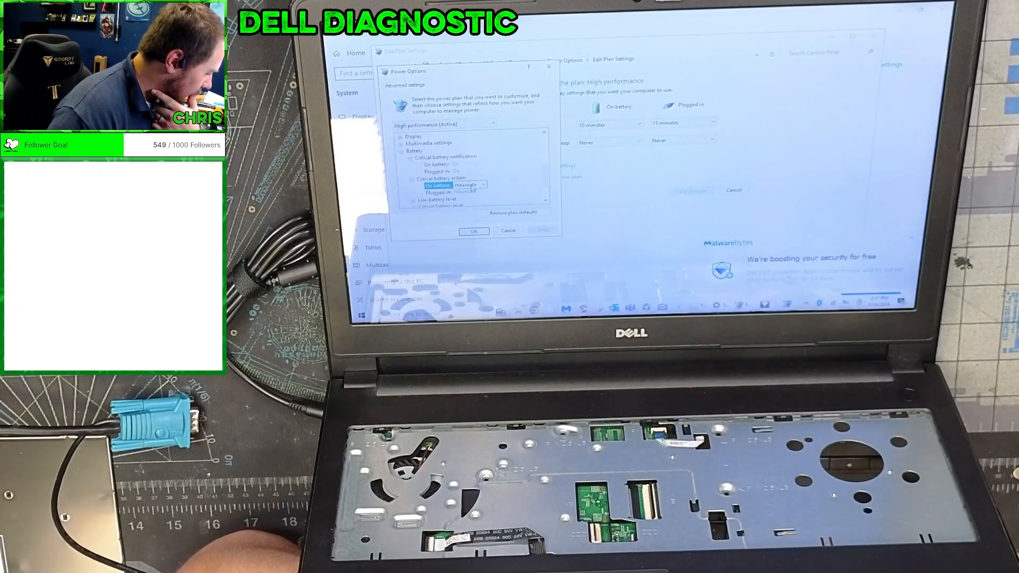
- Show the plugged-in choices for the critical battery notification setting
left_click(466, 171)
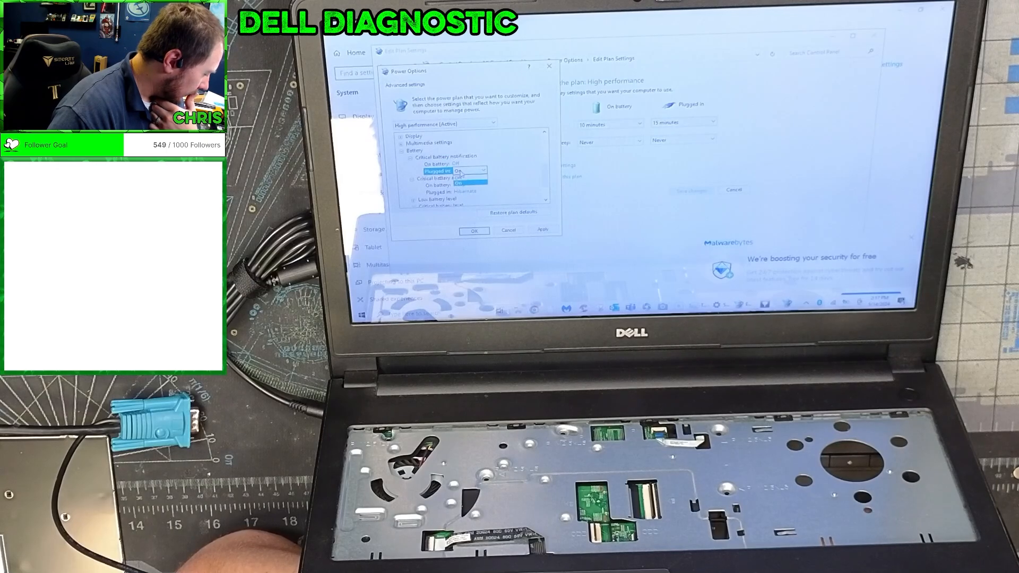